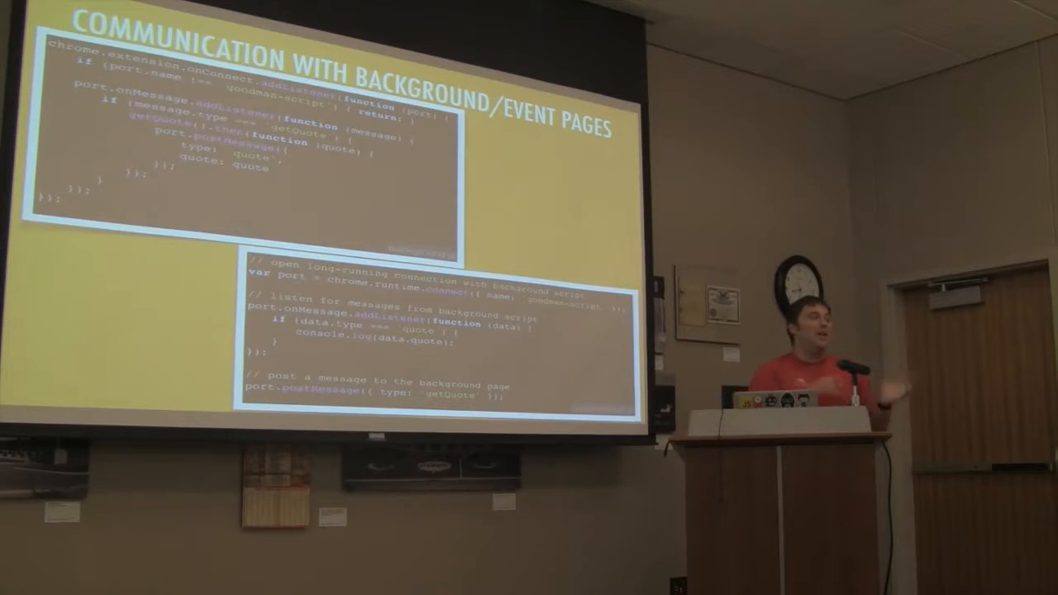
pyautogui.press('right')
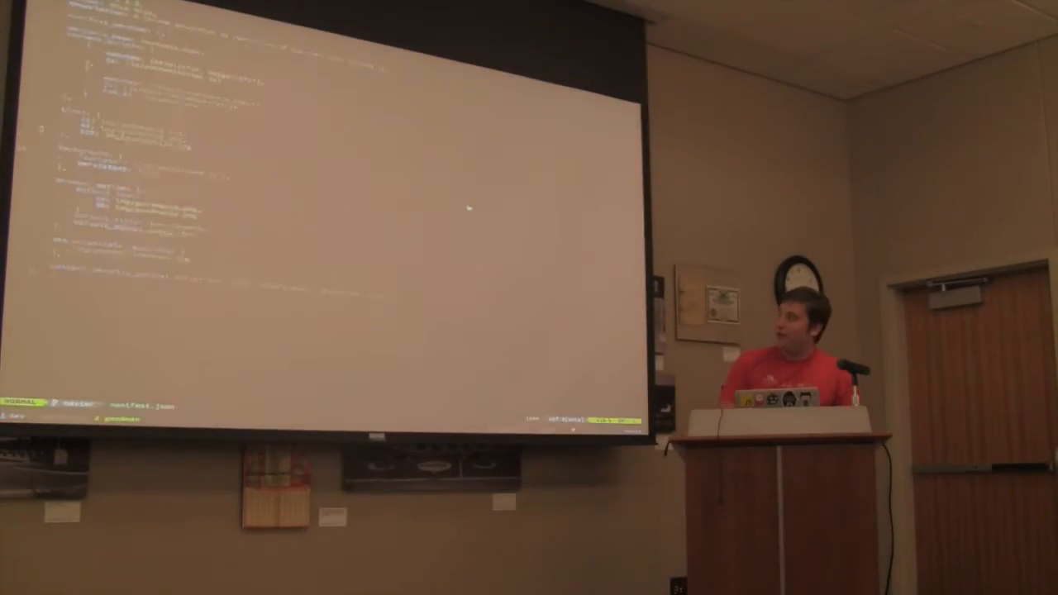
pyautogui.scroll(-3)
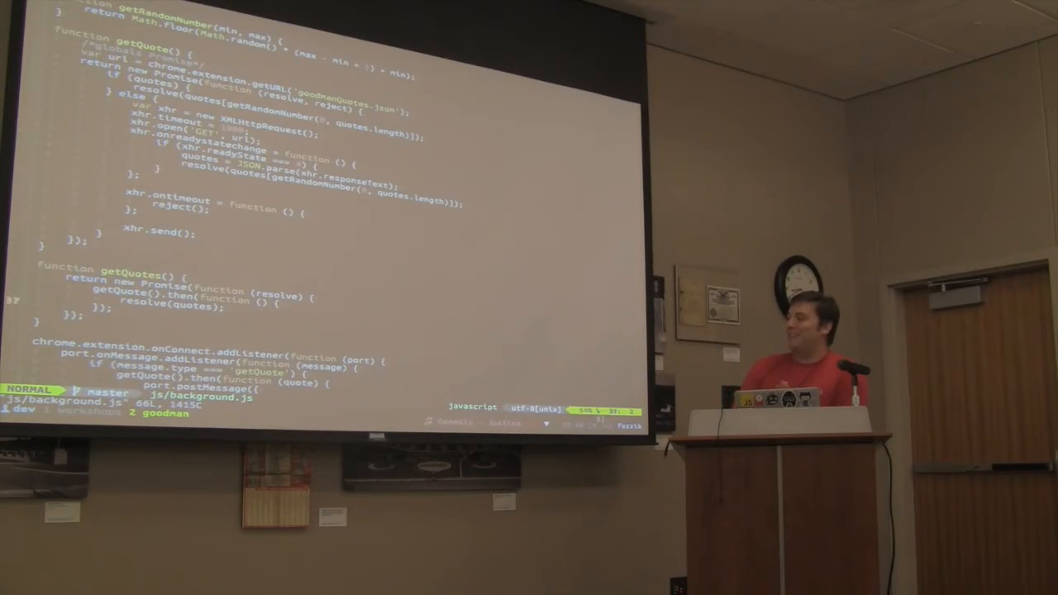
pyautogui.scroll(-3)
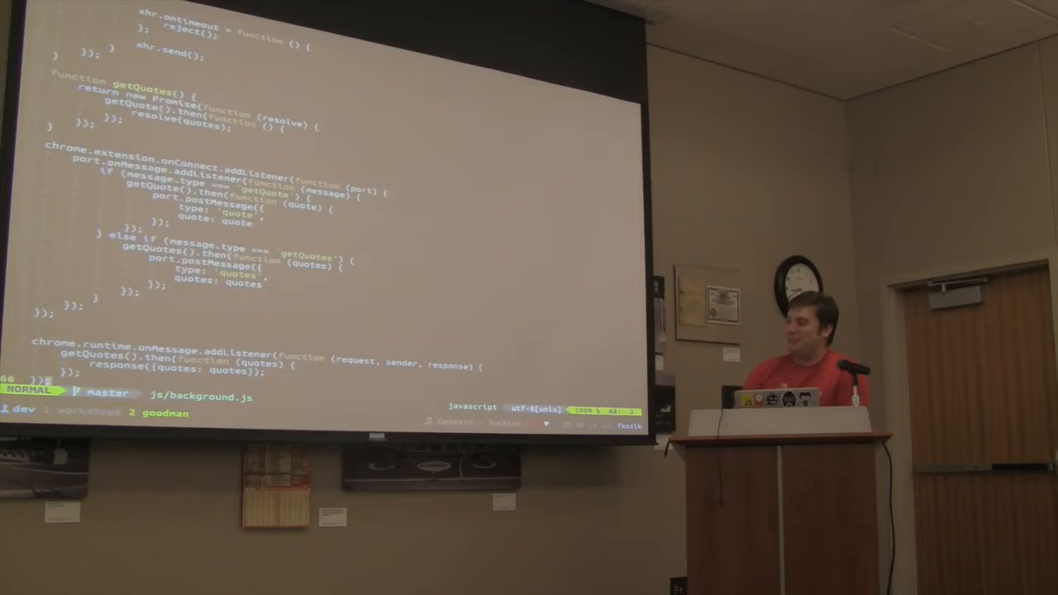